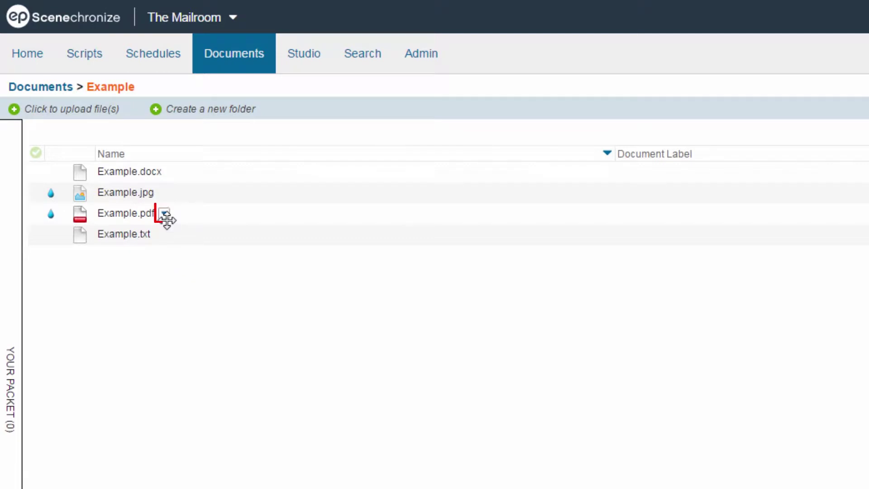
Bring up the action menu for Example.pdf in the Example folder.
{"action": "left_click", "coordinate": [165, 216]}
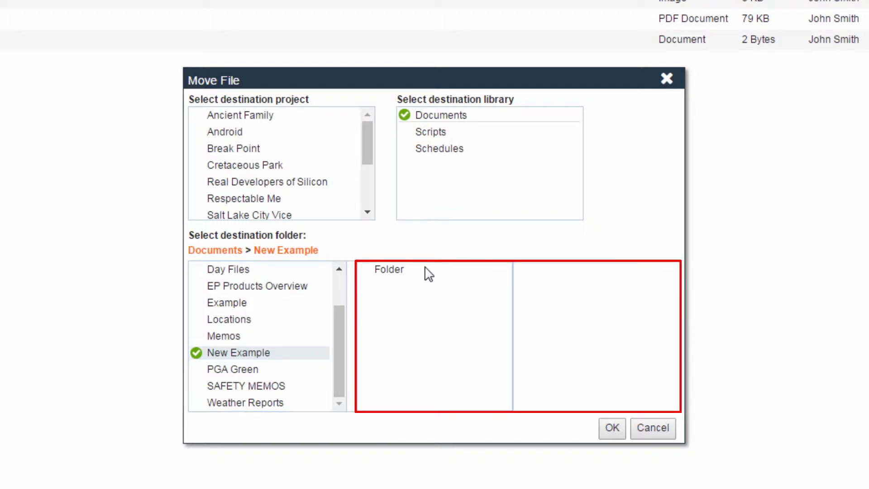
Move Example.pdf into Documents > New Example > Folder and confirm.
{"action": "left_click", "coordinate": [388, 270]}
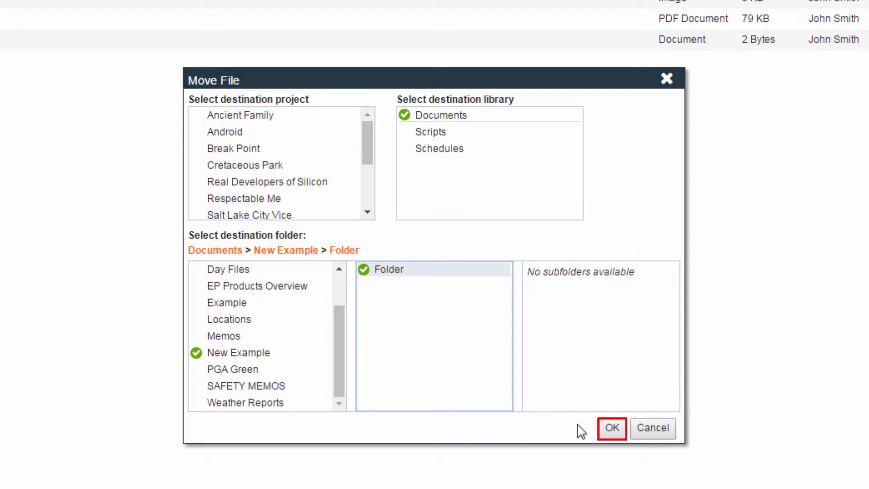
{"action": "left_click", "coordinate": [611, 428]}
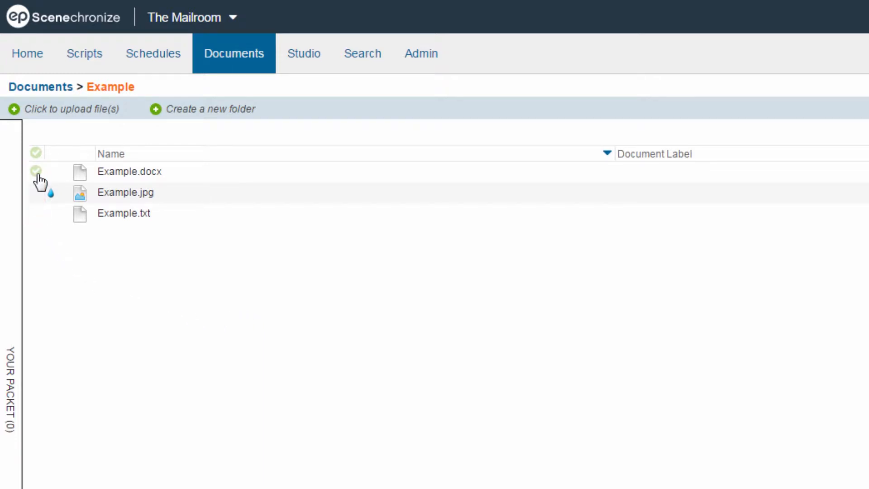
Select Example.docx and Example.jpg, view selection options, then choose Copy for Example.txt.
{"action": "left_click", "coordinate": [35, 171]}
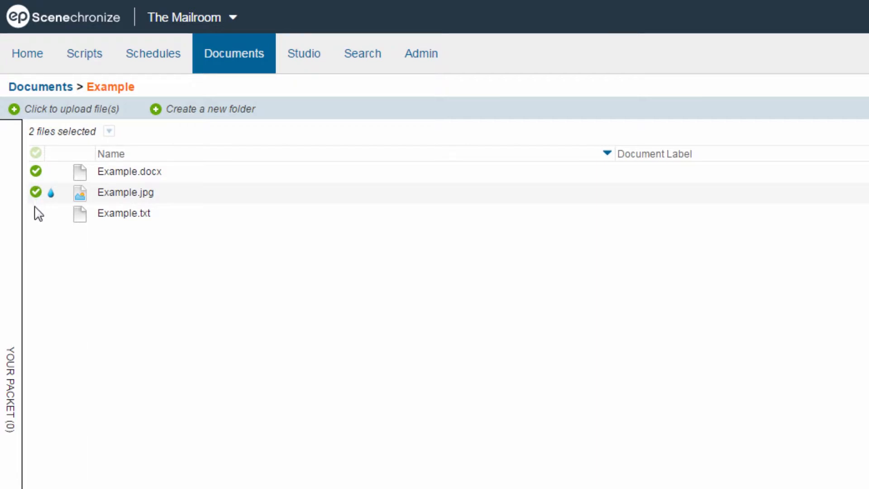
{"action": "left_click", "coordinate": [35, 213]}
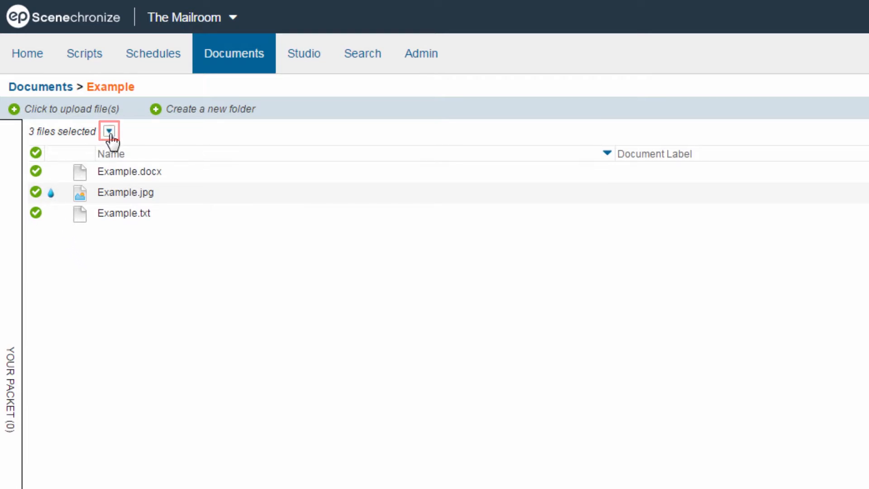
{"action": "left_click", "coordinate": [109, 132]}
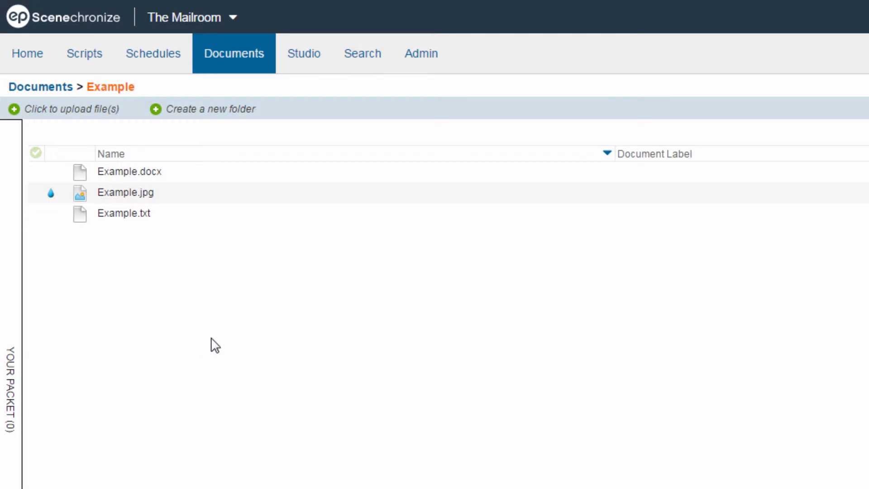
{"action": "mouse_move", "coordinate": [196, 316]}
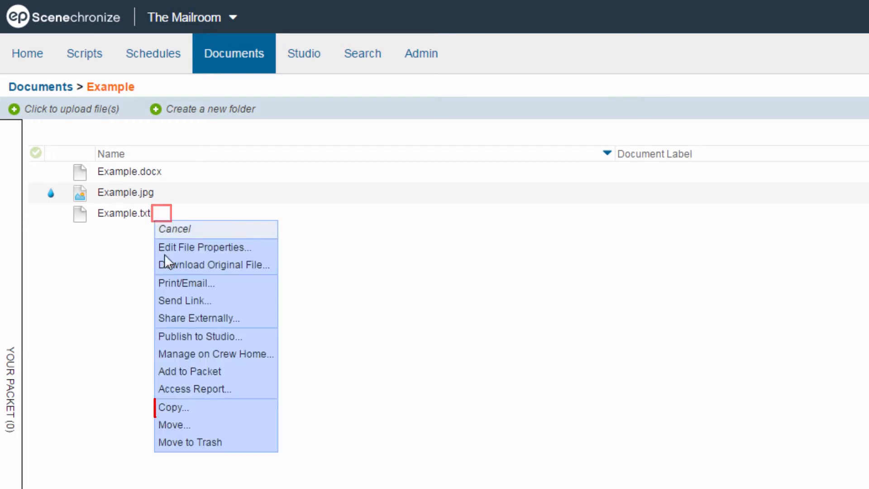
{"action": "left_click", "coordinate": [173, 407]}
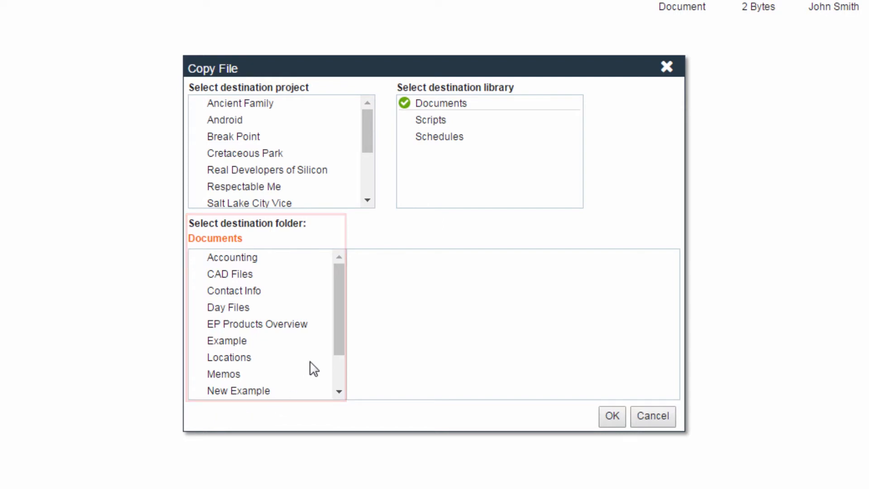
Copy Example.txt into Documents > New Example > Folder and confirm.
{"action": "scroll", "scroll_direction": "down", "scroll_amount": 3}
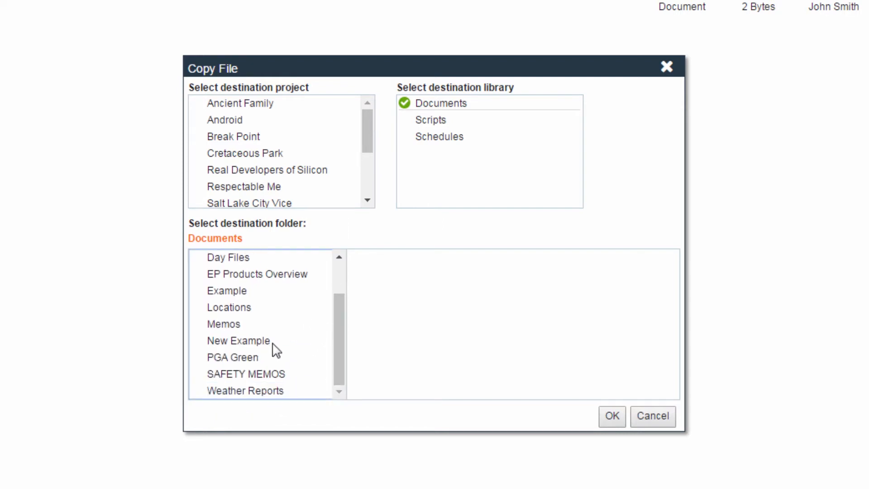
{"action": "left_click", "coordinate": [238, 341]}
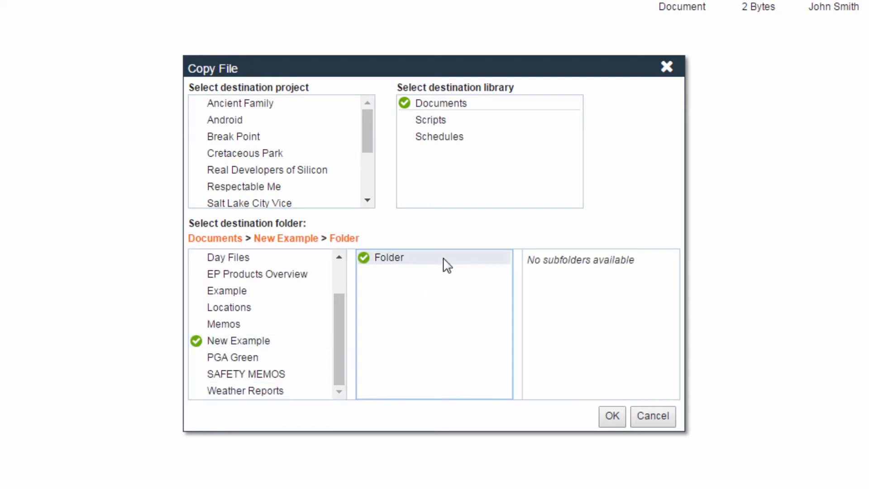
{"action": "mouse_move", "coordinate": [473, 417]}
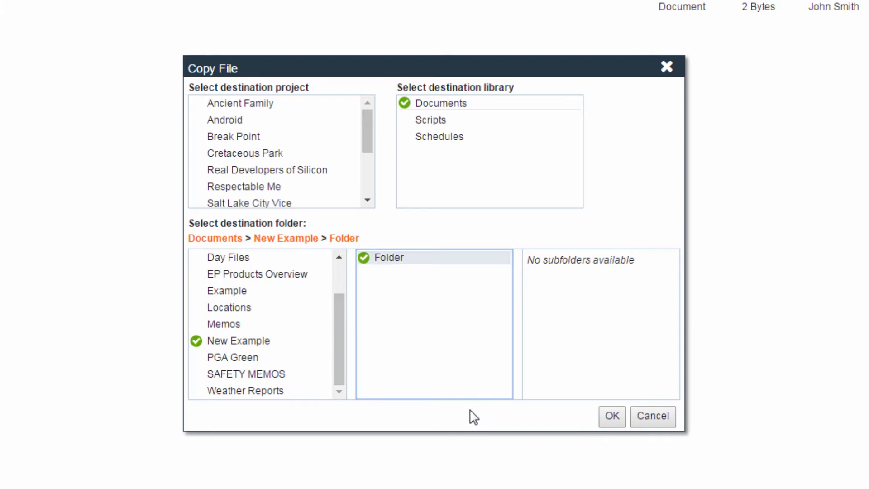
{"action": "mouse_move", "coordinate": [611, 416]}
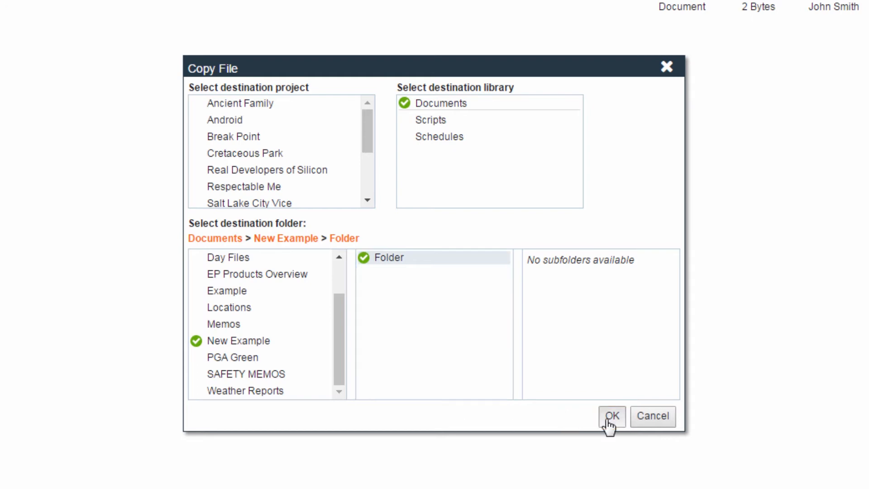
{"action": "left_click", "coordinate": [611, 417]}
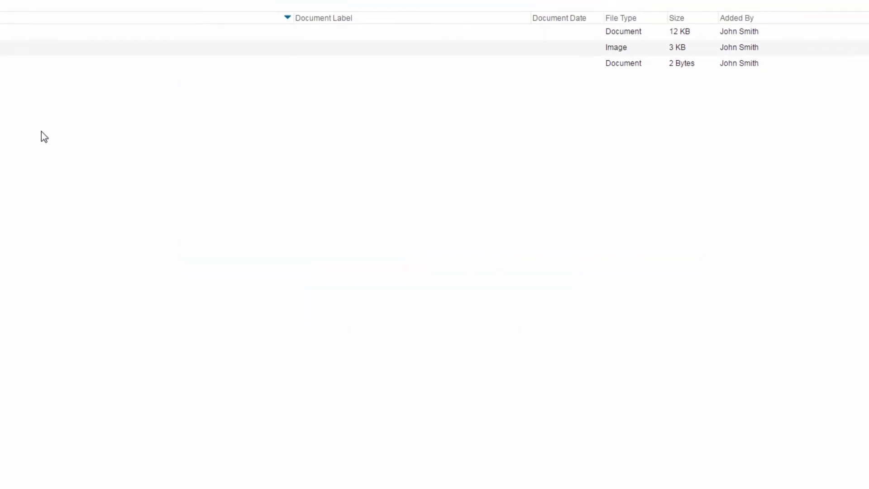